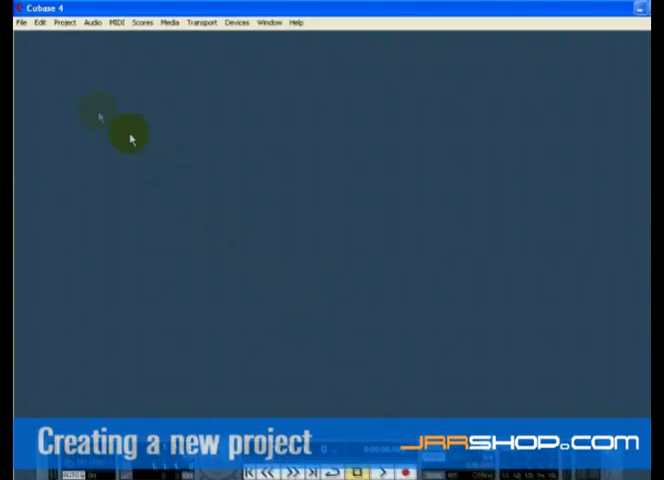
- Start a new project from the Empty template and expand the JAZZ (G:) drive as its location
{"action": "left_click", "coordinate": [16, 24]}
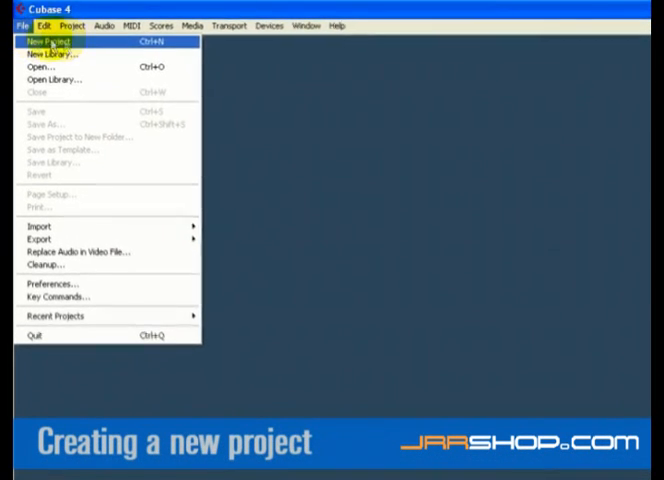
{"action": "left_click", "coordinate": [48, 40]}
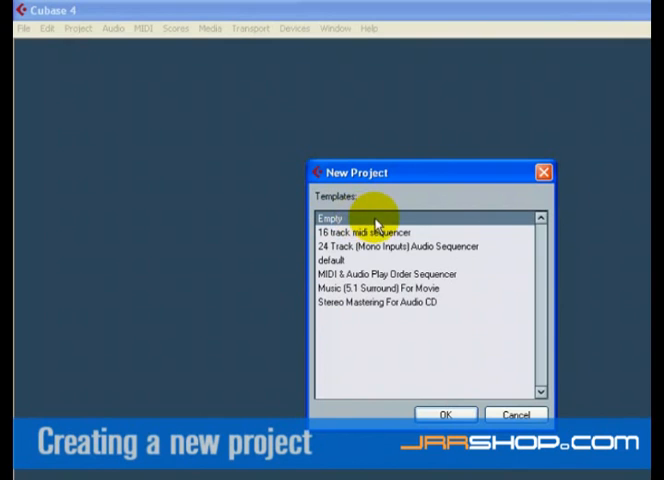
{"action": "left_click", "coordinate": [446, 414]}
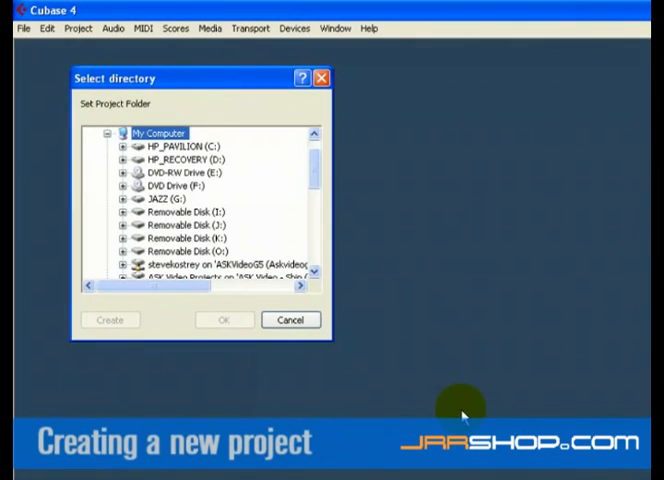
{"action": "mouse_move", "coordinate": [276, 316]}
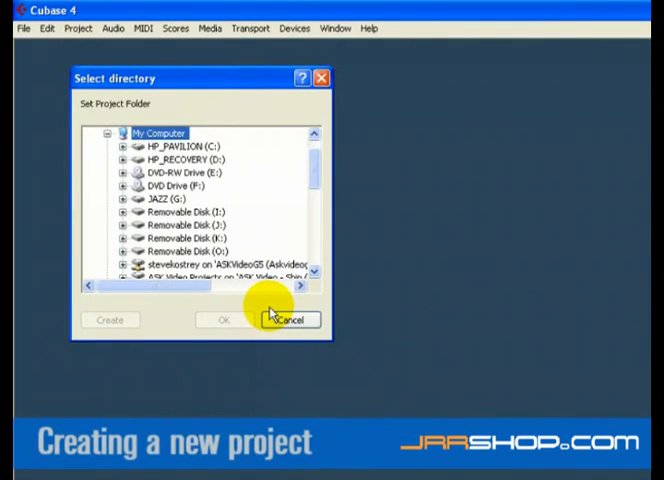
{"action": "mouse_move", "coordinate": [250, 296]}
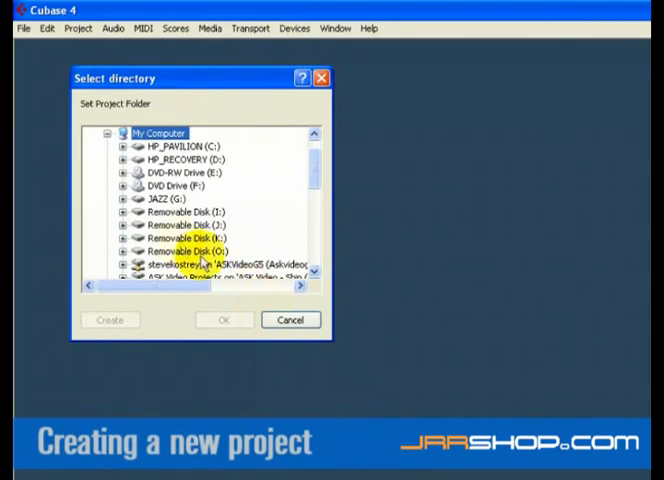
{"action": "left_click", "coordinate": [158, 198]}
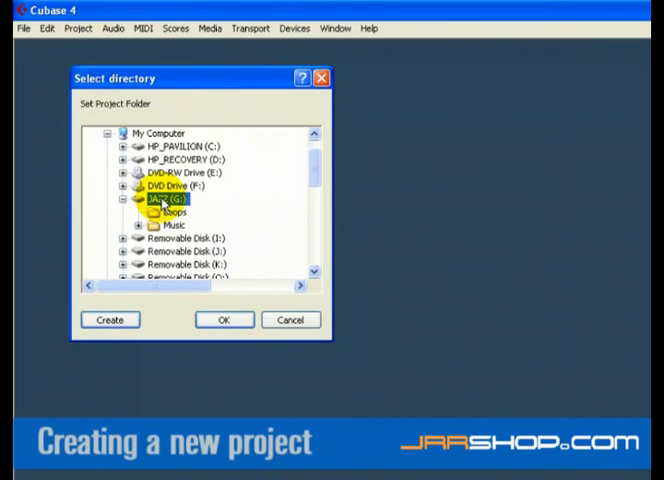
- Create a new folder named 'My First Project' on the JAZZ (G:) drive
{"action": "left_click", "coordinate": [108, 320]}
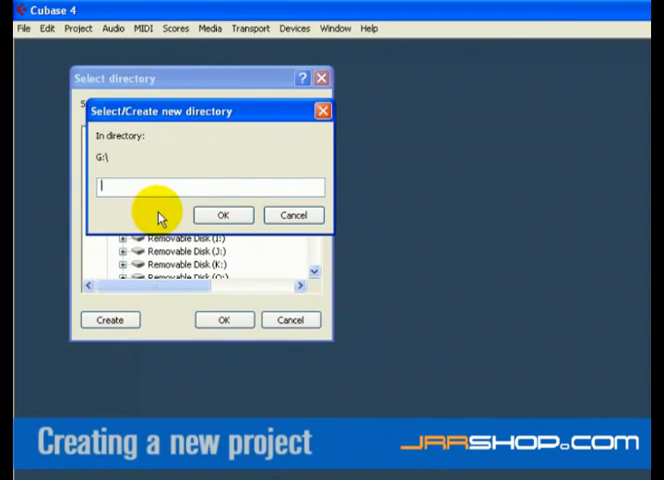
{"action": "type", "text": "My"}
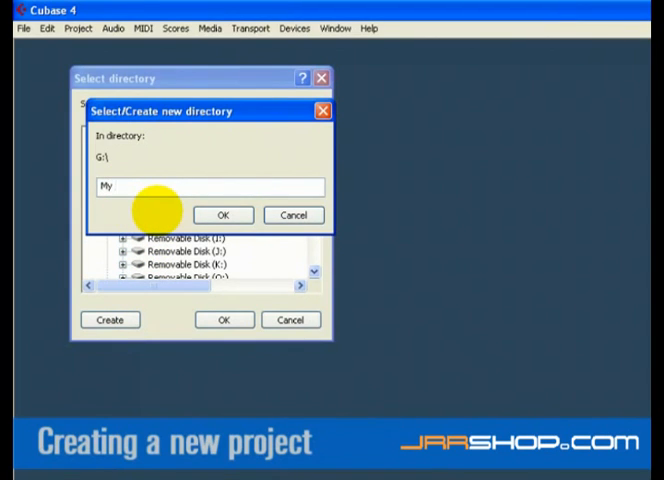
{"action": "type", "text": "First Project"}
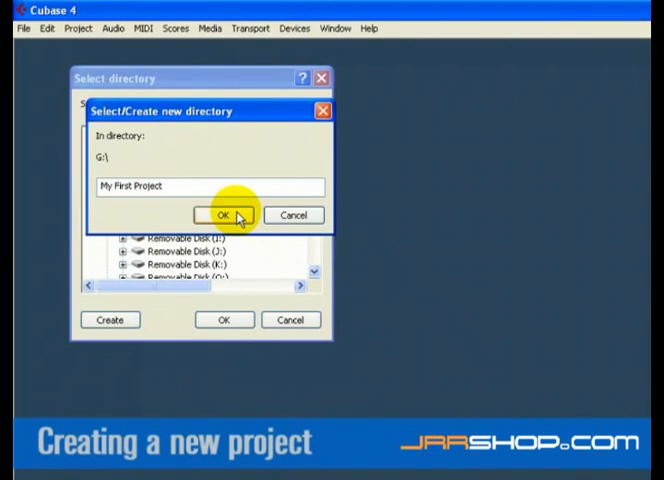
{"action": "left_click", "coordinate": [220, 214]}
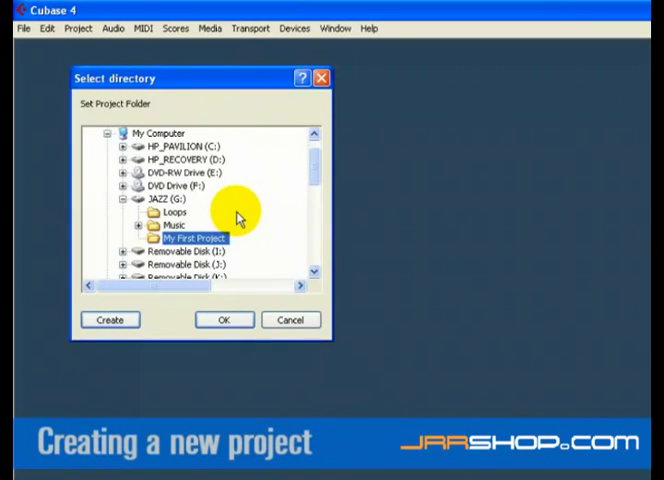
- Set My First Project as the project folder and save the project as 'My First Cubase Project'
{"action": "left_click", "coordinate": [224, 320]}
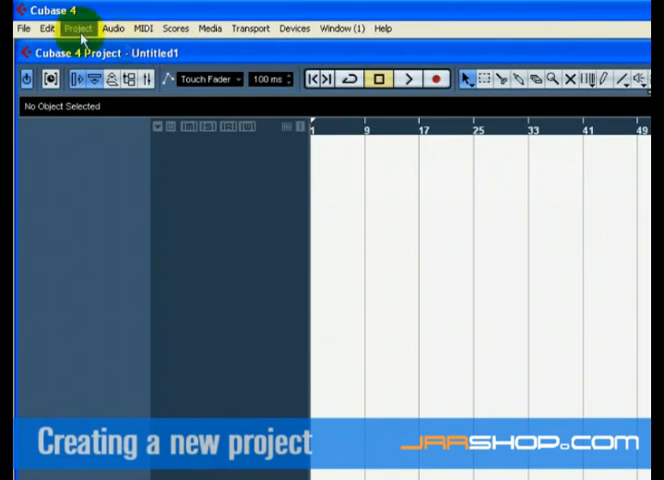
{"action": "left_click", "coordinate": [12, 28]}
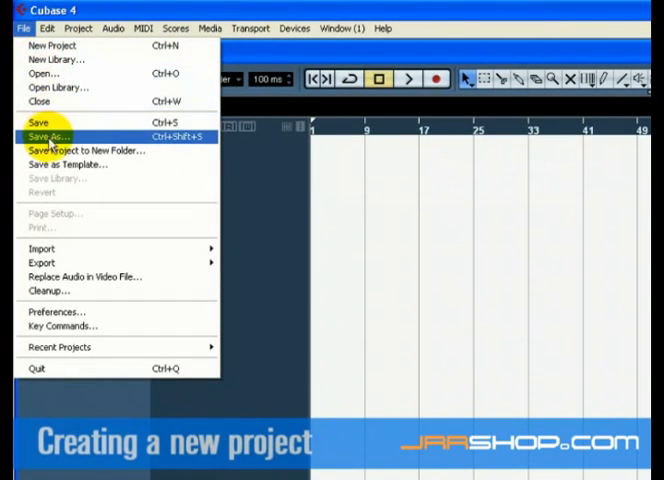
{"action": "left_click", "coordinate": [48, 136]}
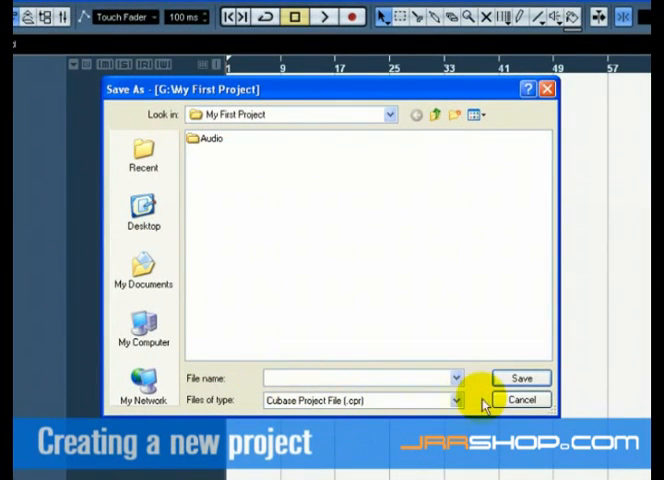
{"action": "type", "text": "My Firs"}
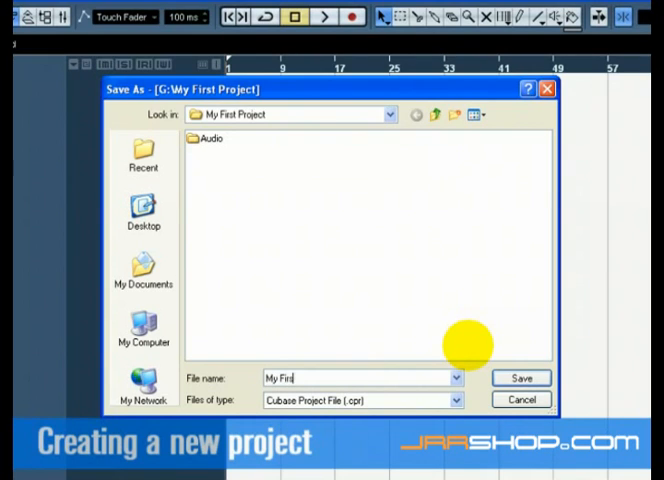
{"action": "type", "text": "Cubase Project"}
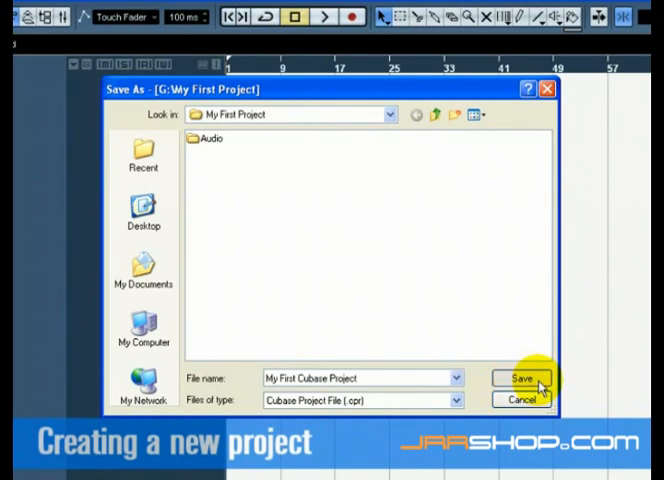
{"action": "left_click", "coordinate": [518, 378]}
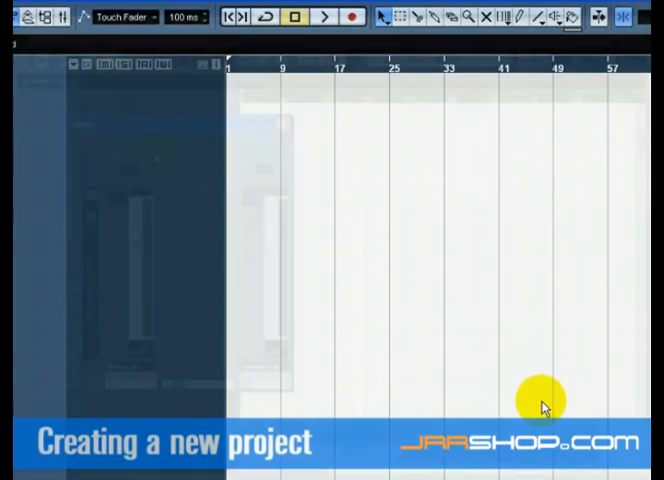
{"action": "left_click", "coordinate": [38, 20]}
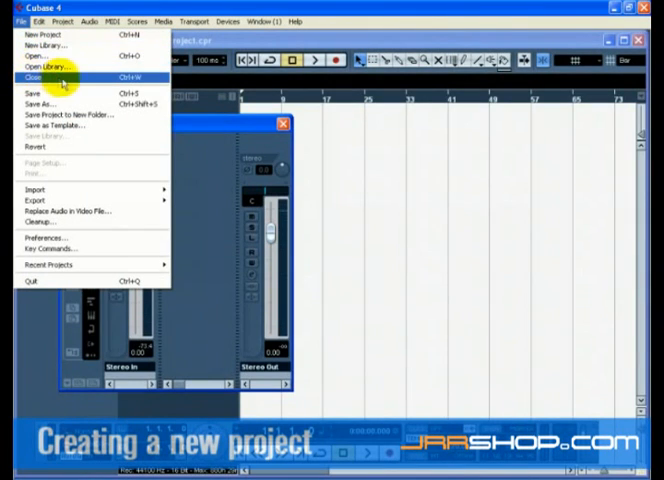
{"action": "left_click", "coordinate": [32, 76]}
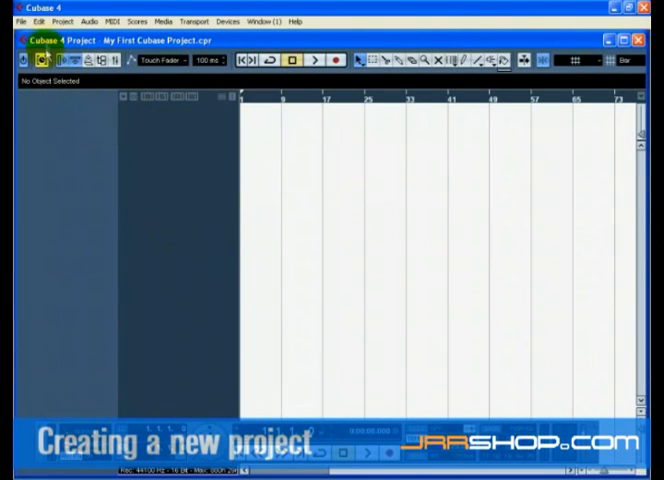
{"action": "left_click", "coordinate": [12, 22]}
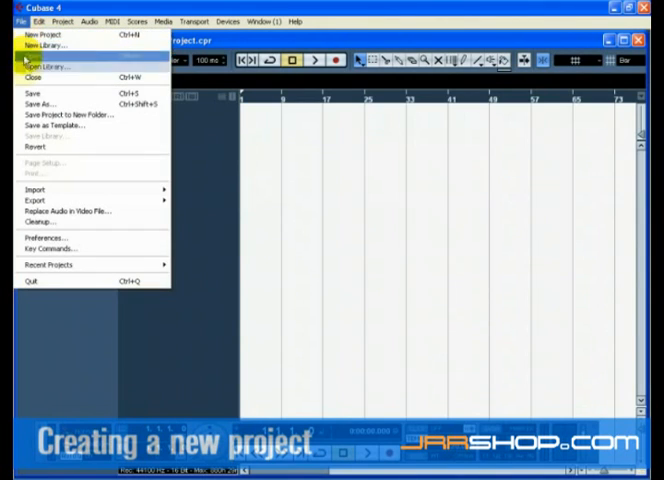
{"action": "left_click", "coordinate": [32, 76]}
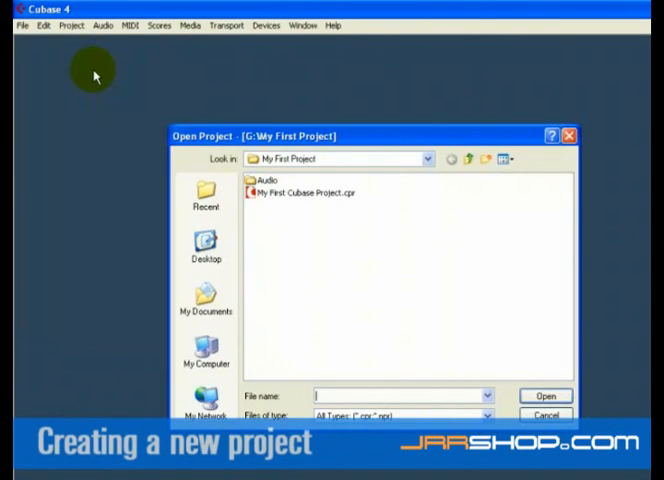
{"action": "mouse_move", "coordinate": [270, 192]}
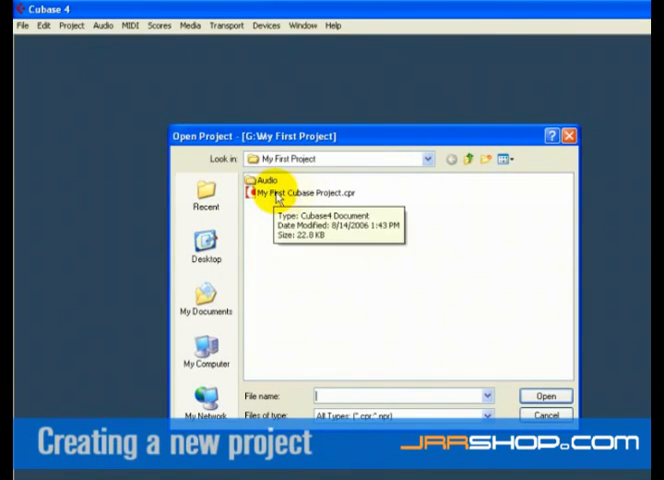
{"action": "double_click", "coordinate": [310, 192]}
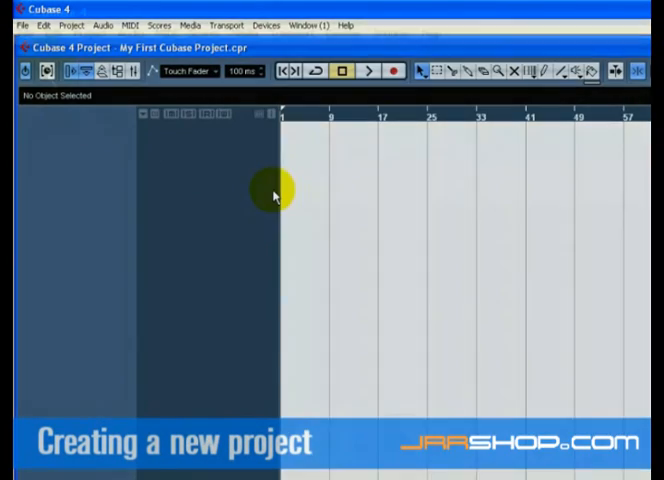
{"action": "left_click", "coordinate": [24, 24]}
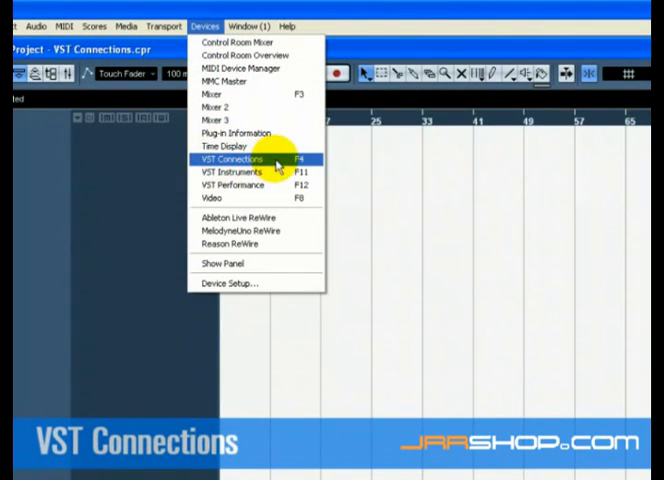
- Add a Stereo Out bus in VST Connections Outputs, routing its left channel to Line Out L
{"action": "left_click", "coordinate": [238, 160]}
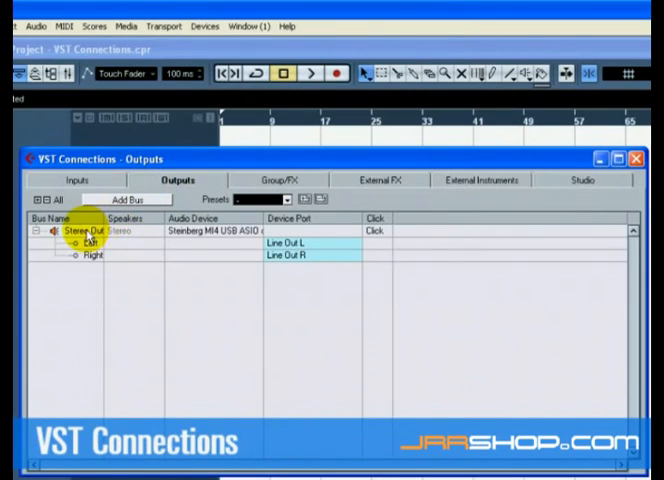
{"action": "right_click", "coordinate": [76, 232]}
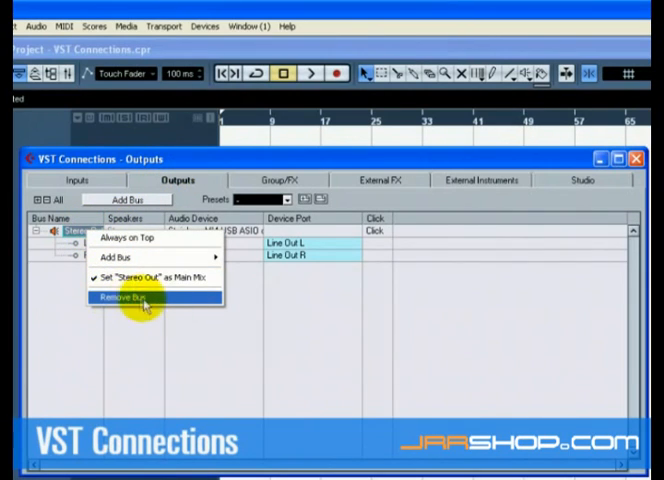
{"action": "left_click", "coordinate": [124, 298]}
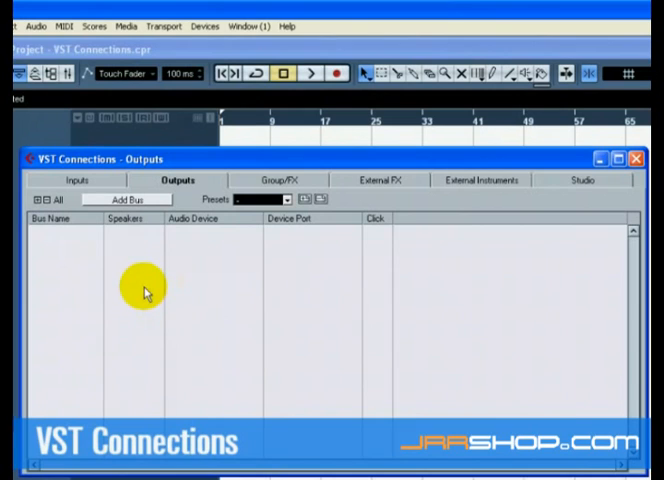
{"action": "left_click", "coordinate": [124, 200]}
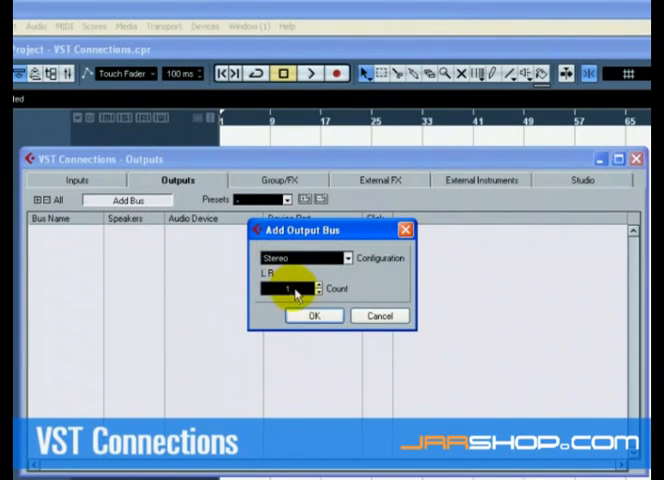
{"action": "left_click", "coordinate": [314, 316]}
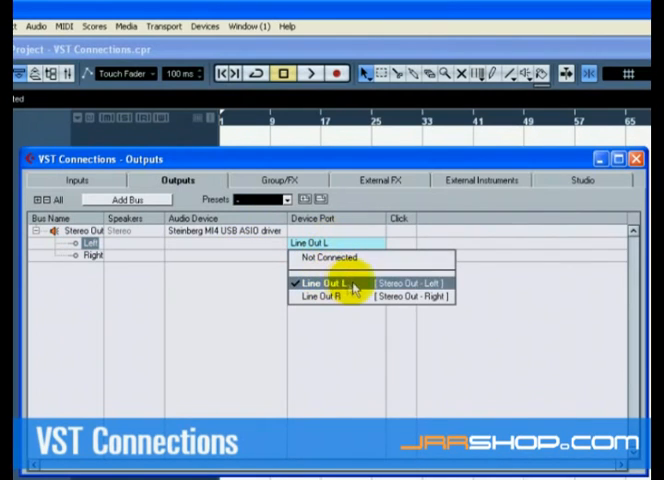
{"action": "left_click", "coordinate": [320, 288]}
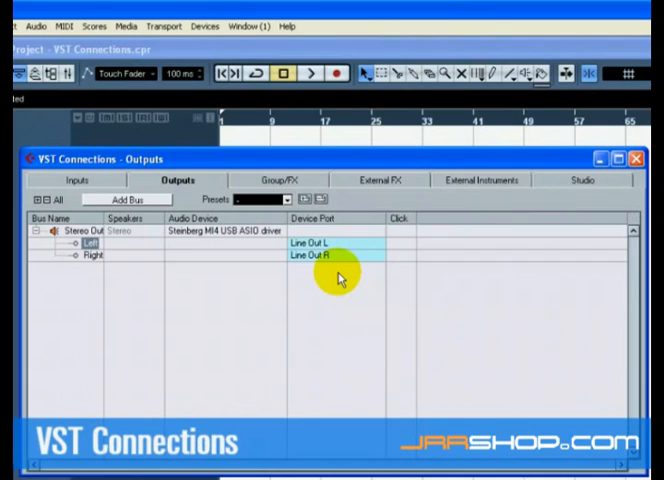
{"action": "mouse_move", "coordinate": [100, 188]}
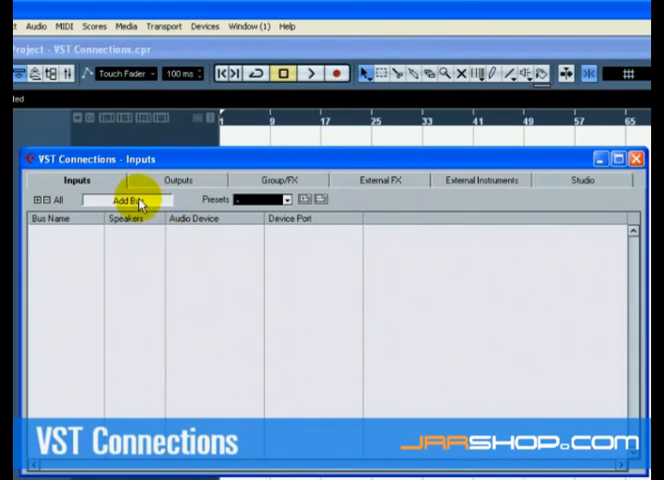
- Add a Stereo In input bus fed from M44 Channel A and B
{"action": "left_click", "coordinate": [128, 200]}
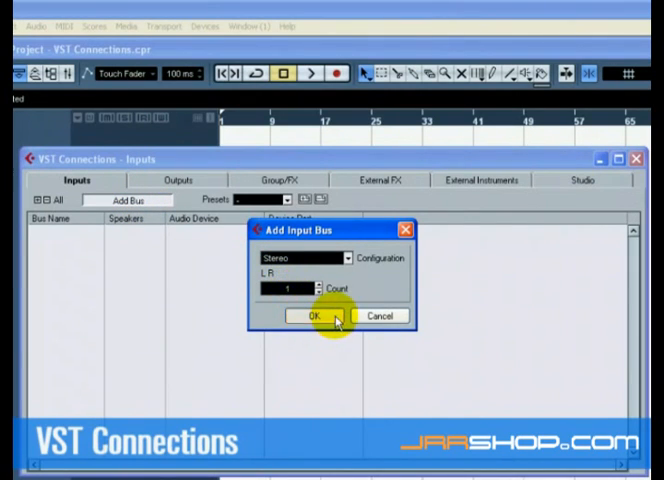
{"action": "left_click", "coordinate": [310, 316]}
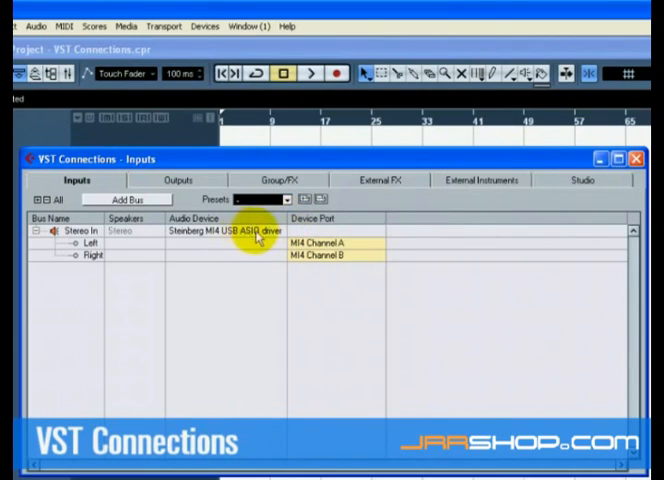
{"action": "mouse_move", "coordinate": [316, 276]}
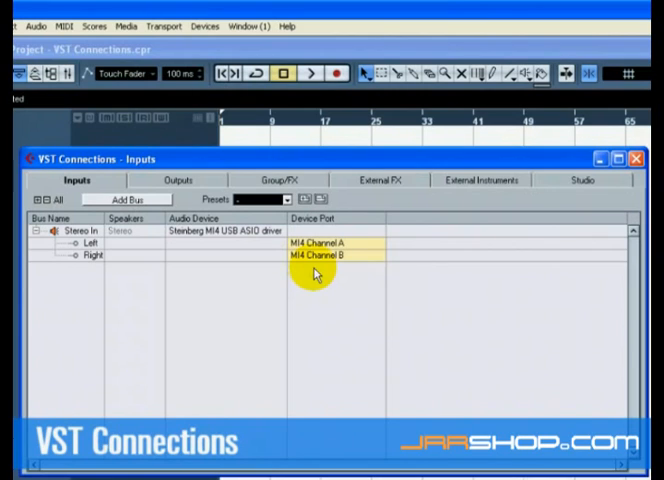
- Add two mono input buses, Mono In 1 on M44 Channel A and Mono In 2 on M44 Channel B
{"action": "left_click", "coordinate": [128, 200]}
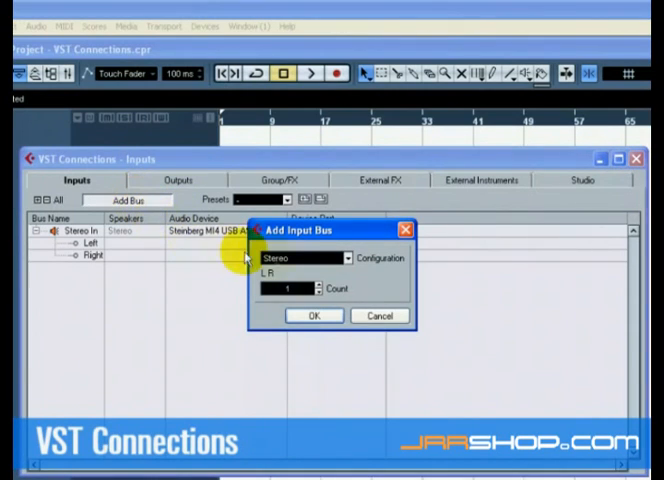
{"action": "left_click", "coordinate": [308, 256]}
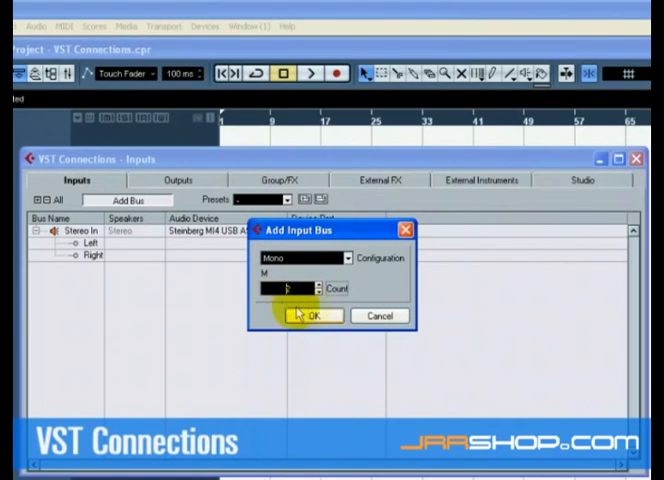
{"action": "left_click", "coordinate": [312, 316]}
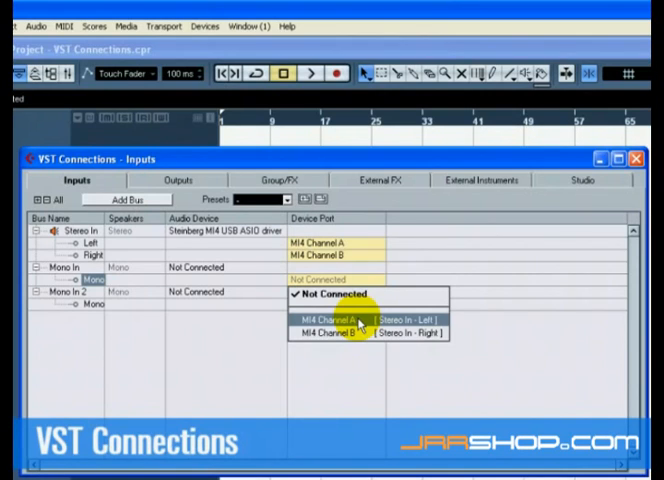
{"action": "left_click", "coordinate": [324, 318]}
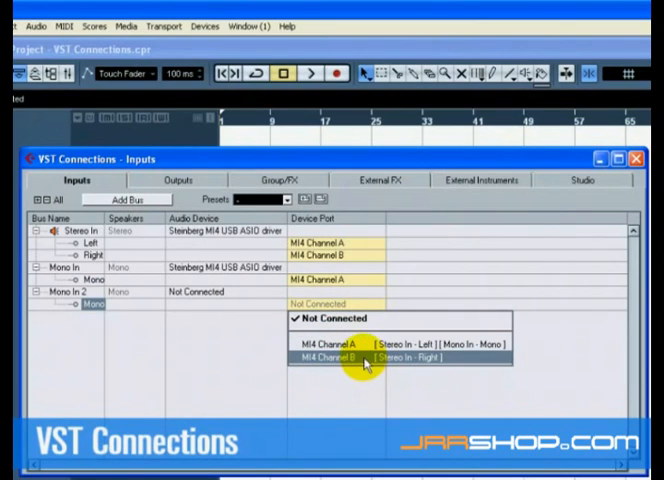
{"action": "left_click", "coordinate": [340, 358]}
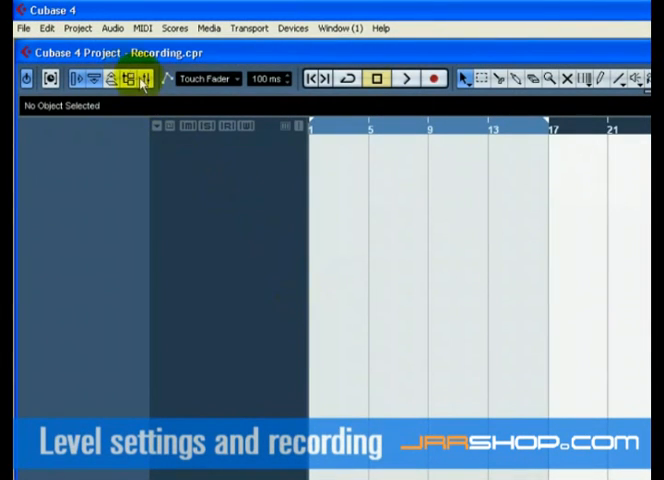
- Add a mono audio track Audio 01 and route its input from Mono In 1
{"action": "left_click", "coordinate": [76, 28]}
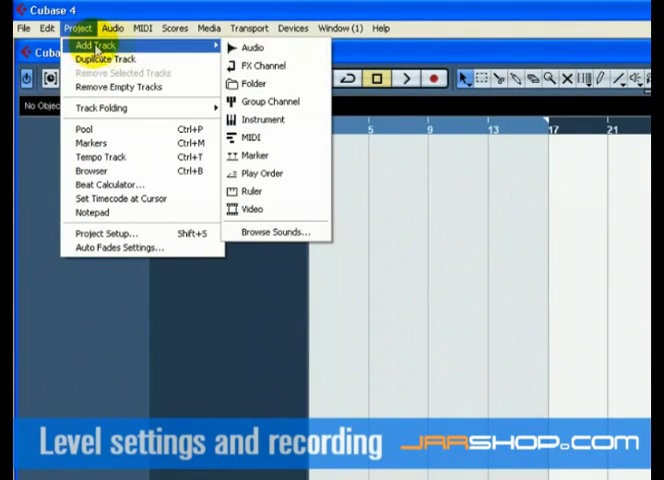
{"action": "left_click", "coordinate": [252, 48]}
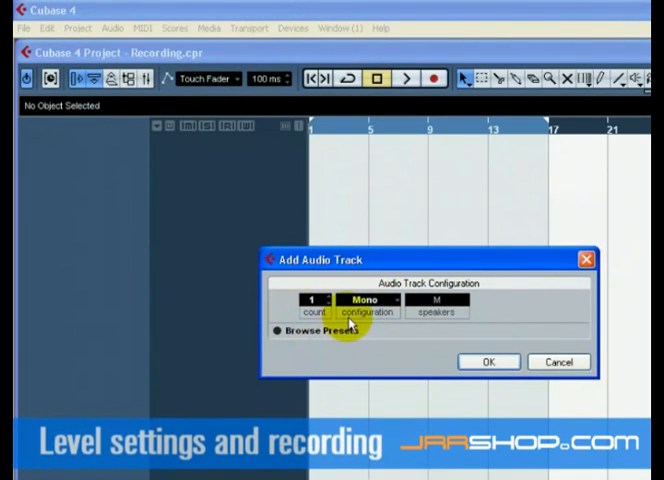
{"action": "left_click", "coordinate": [488, 360]}
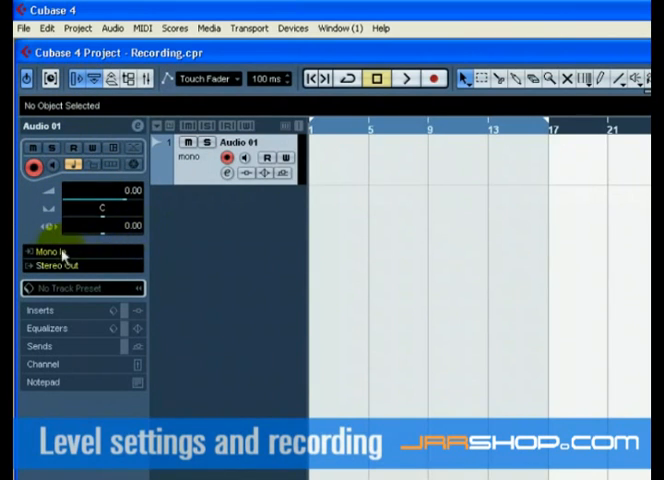
{"action": "left_click", "coordinate": [52, 250]}
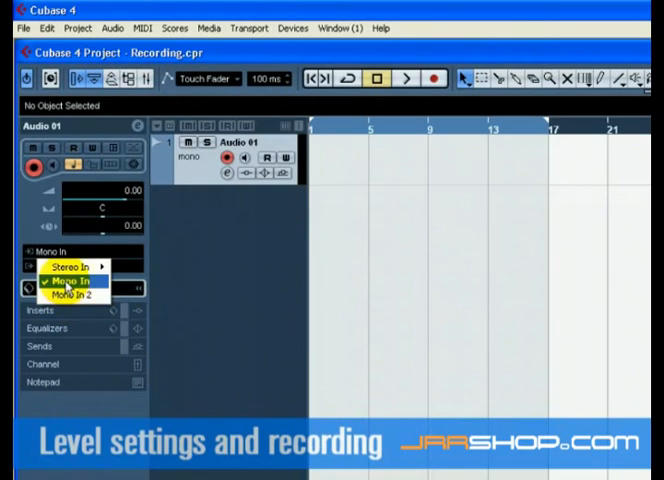
{"action": "left_click", "coordinate": [66, 282]}
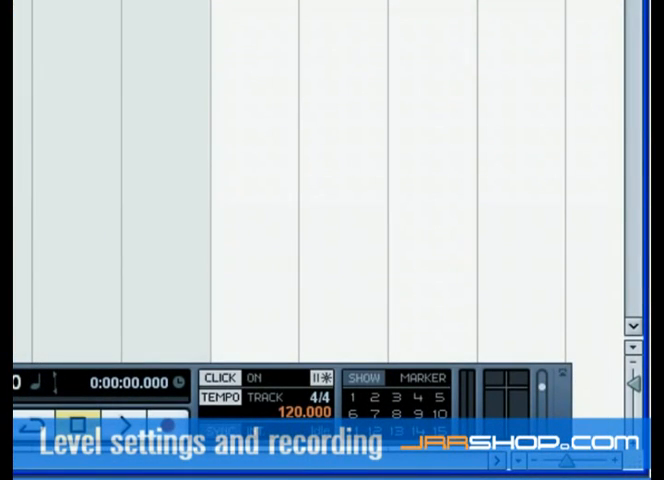
- Toggle the Transport metronome CLICK off and back on, leaving it enabled
{"action": "left_click", "coordinate": [224, 378]}
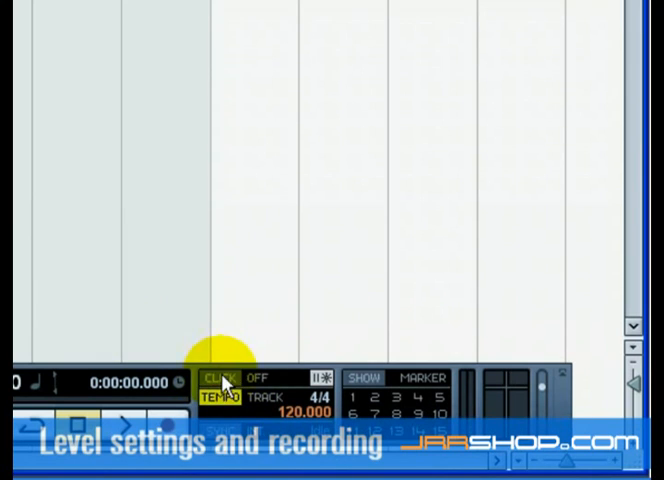
{"action": "left_click", "coordinate": [220, 378]}
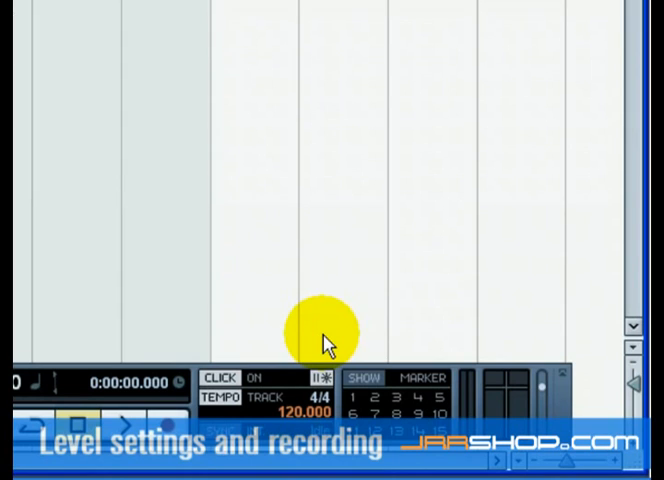
{"action": "mouse_move", "coordinate": [258, 404]}
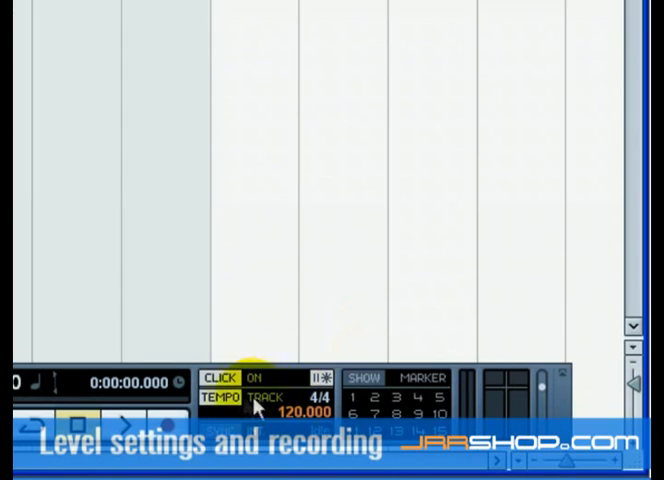
{"action": "left_click", "coordinate": [268, 406]}
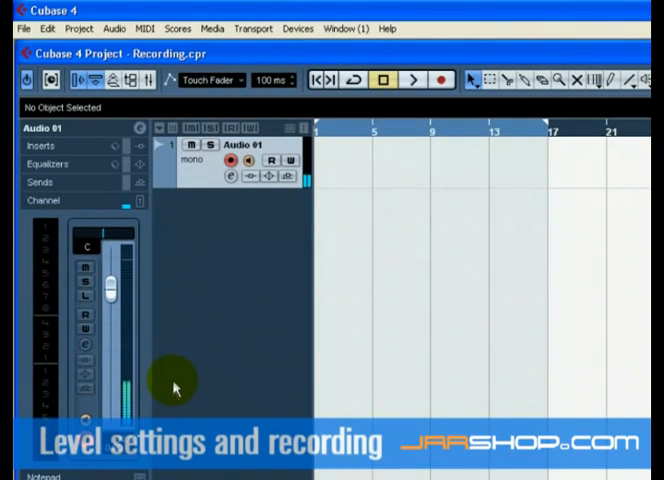
{"action": "mouse_move", "coordinate": [130, 330]}
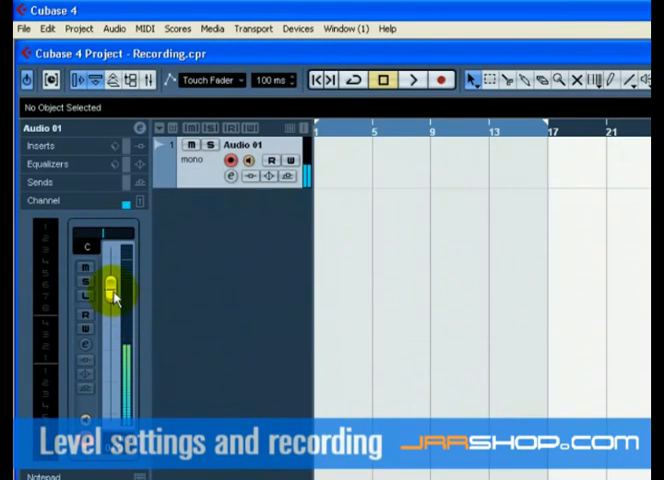
- Lower the Audio 01 channel fader to set the recording level
{"action": "left_click_drag", "start_coordinate": [112, 296], "coordinate": [112, 350]}
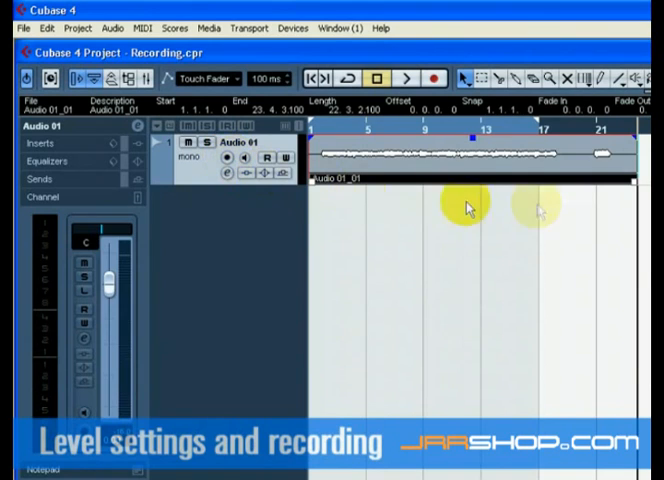
{"action": "mouse_move", "coordinate": [364, 218]}
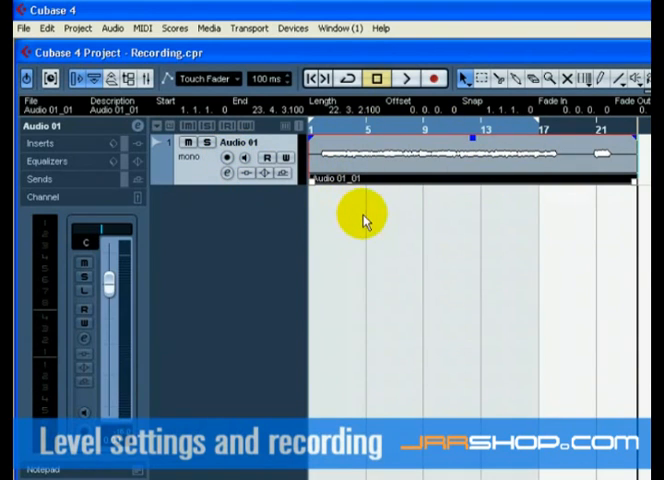